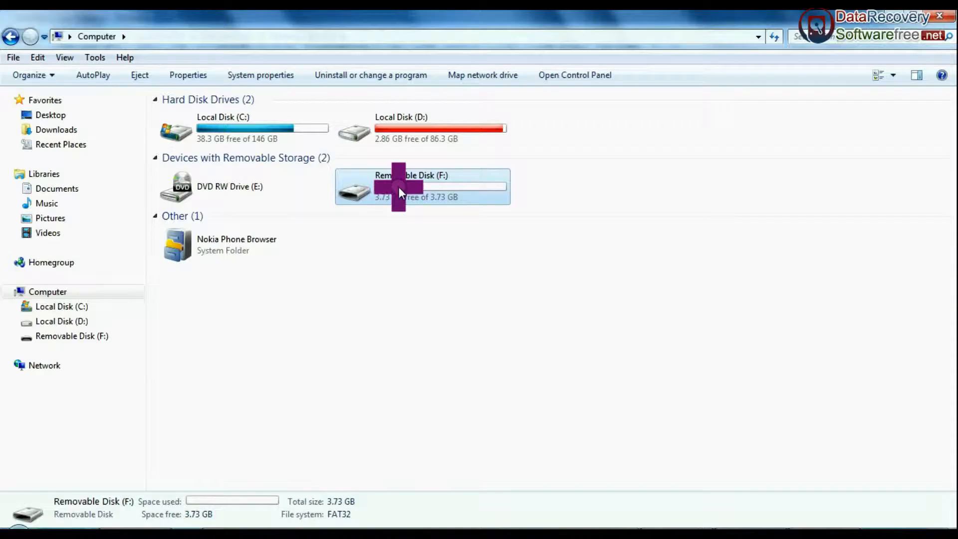
Step: Quick-format Removable Disk (F:) as FAT32 and acknowledge the Format Complete message
left_click(226, 209)
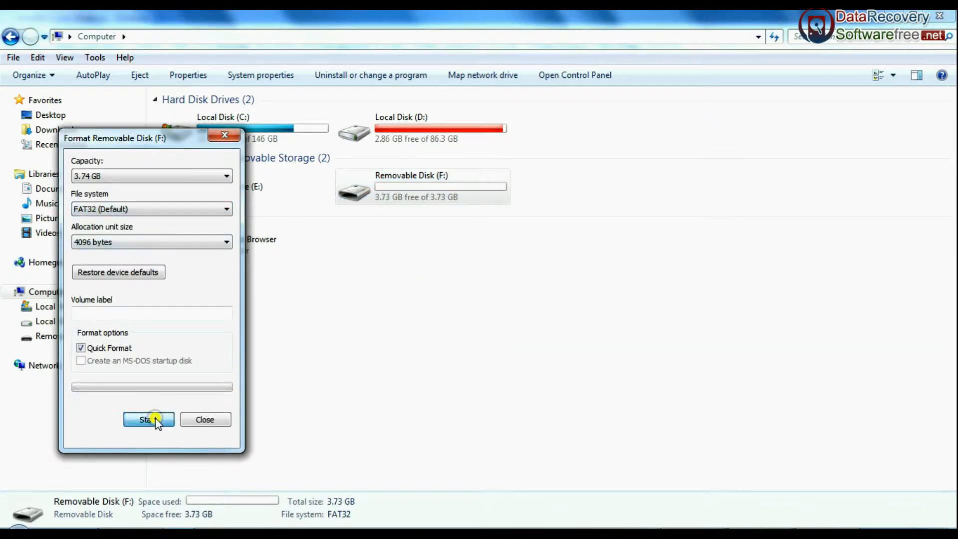
left_click(148, 419)
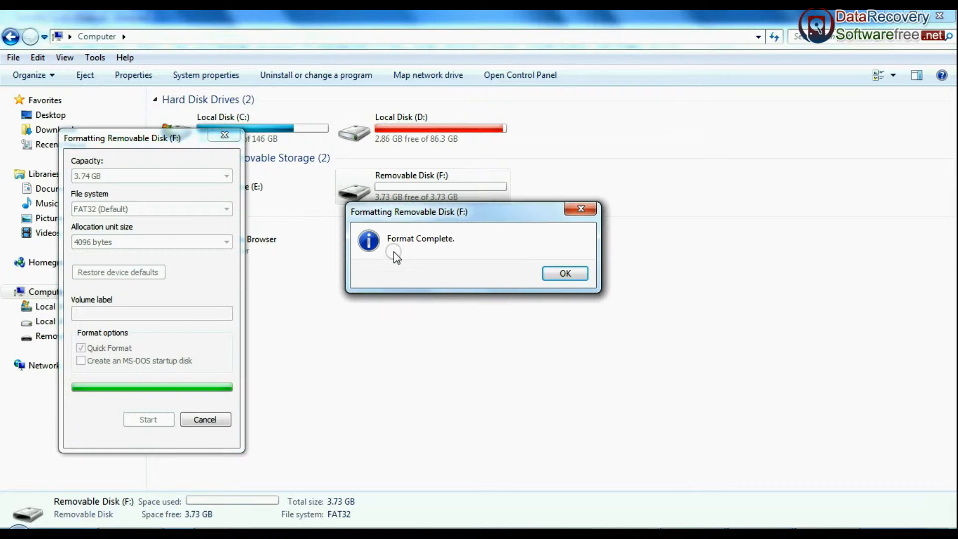
left_click(563, 274)
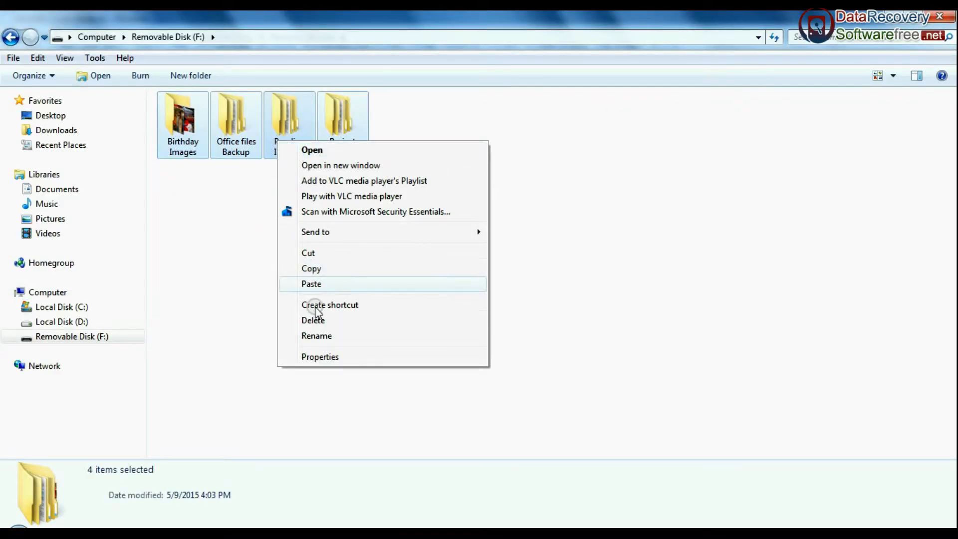
Step: Show the four folders on Removable Disk (F:), including Birthday Images and Office files Backup
left_click(312, 320)
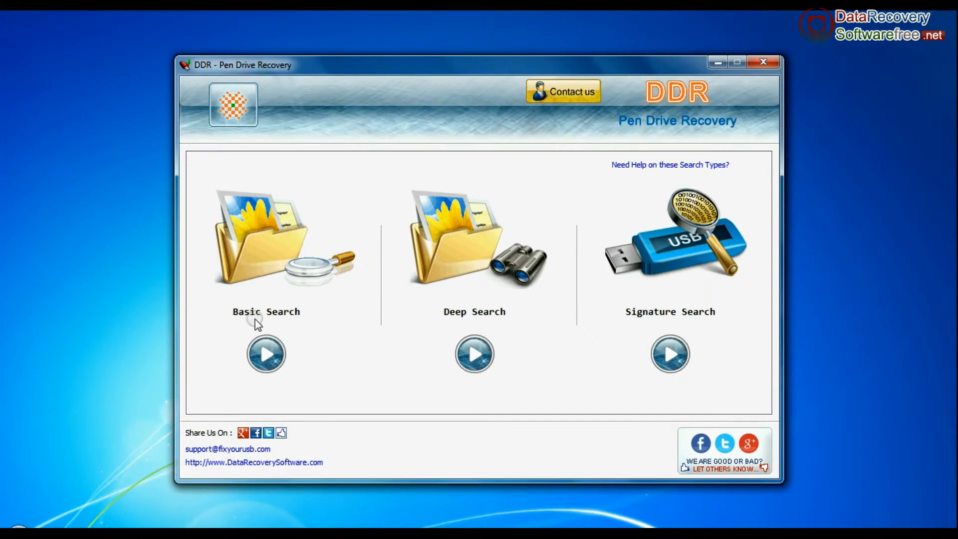
mouse_move(598, 322)
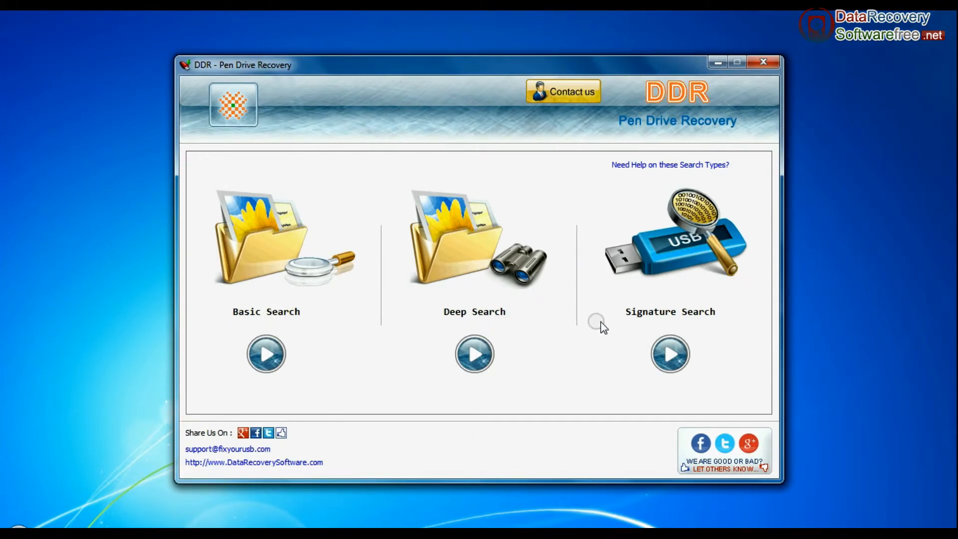
left_click(668, 165)
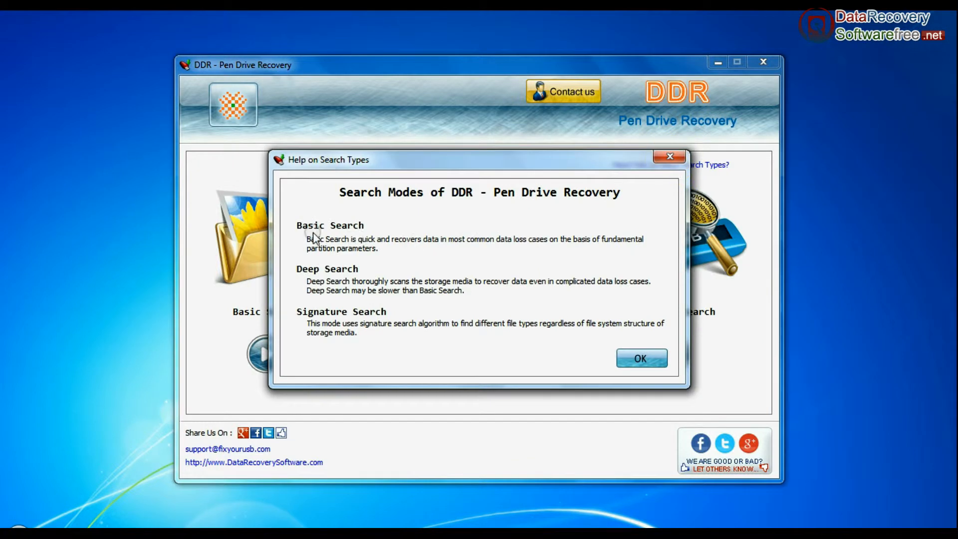
mouse_move(313, 246)
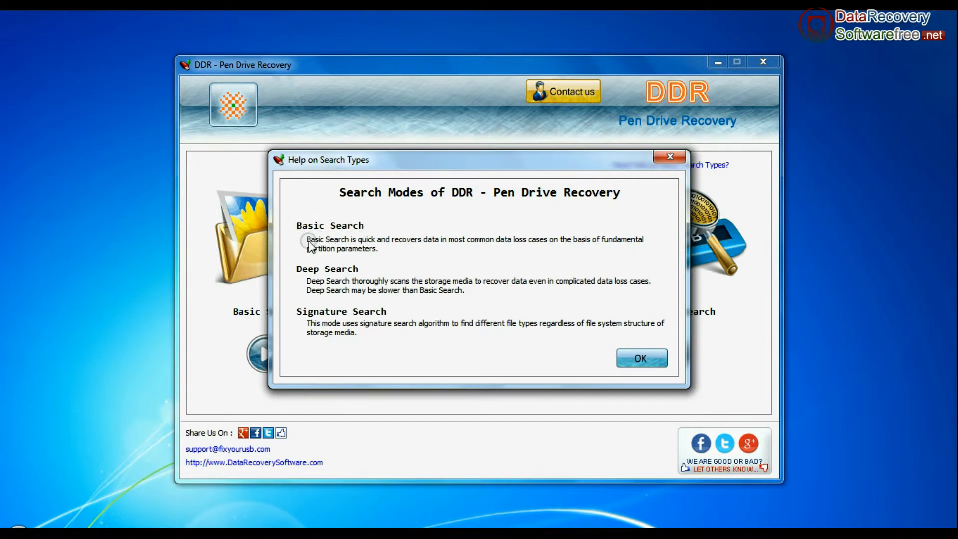
mouse_move(601, 250)
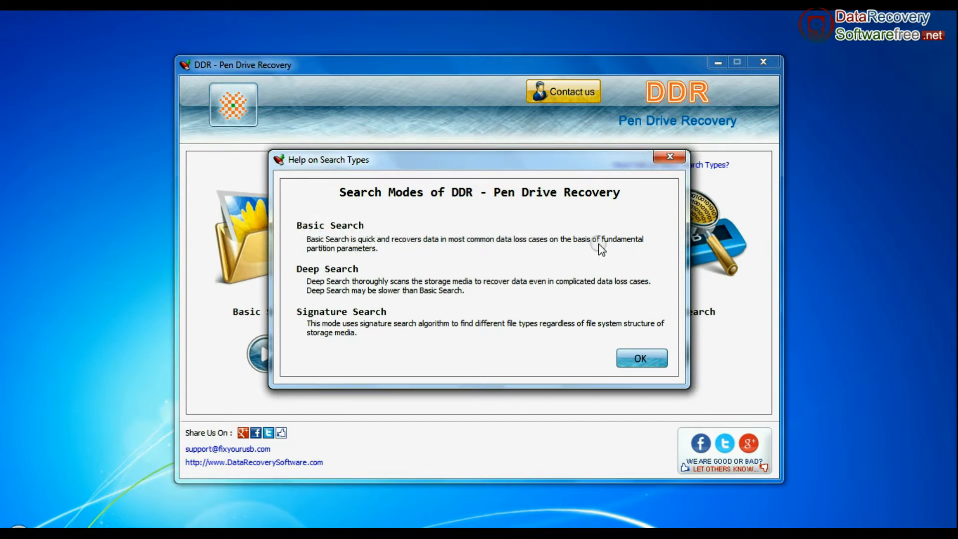
mouse_move(363, 279)
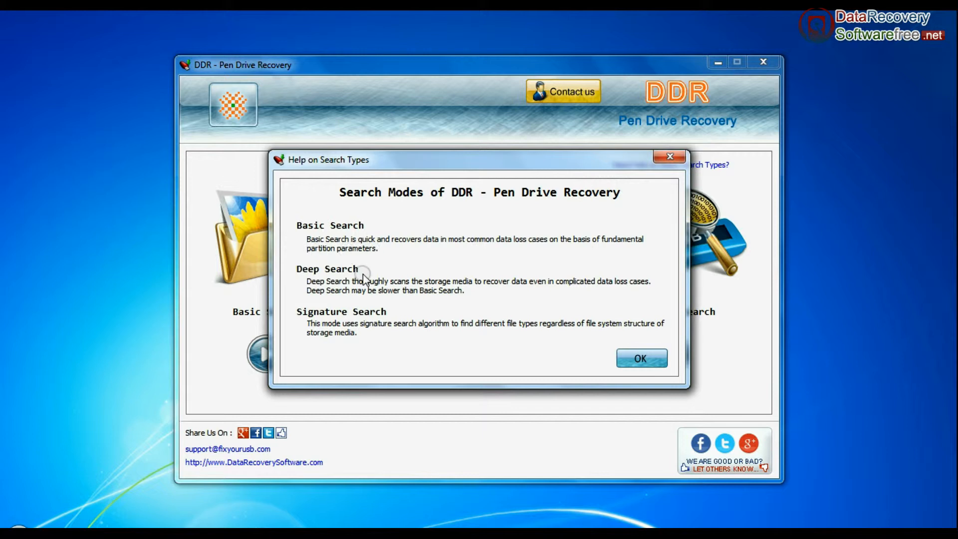
mouse_move(524, 291)
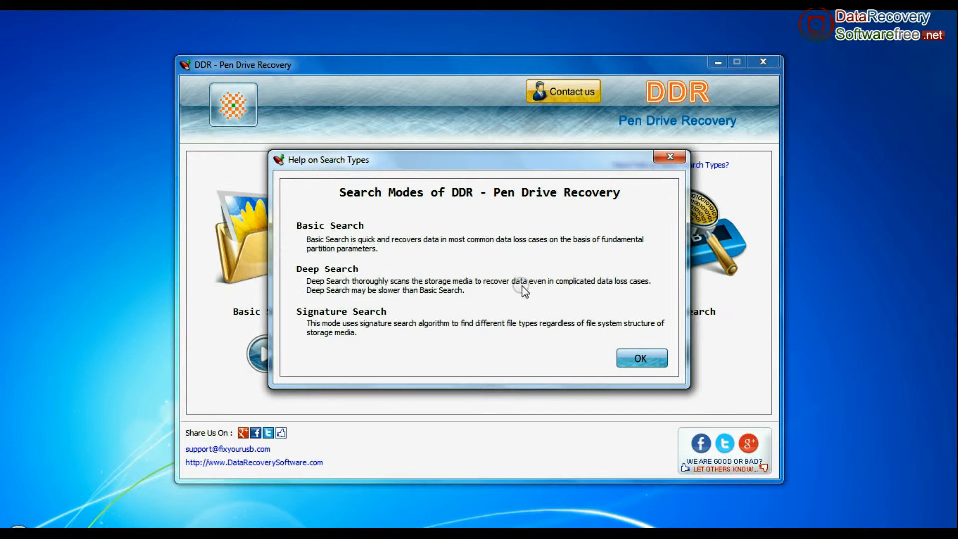
mouse_move(357, 300)
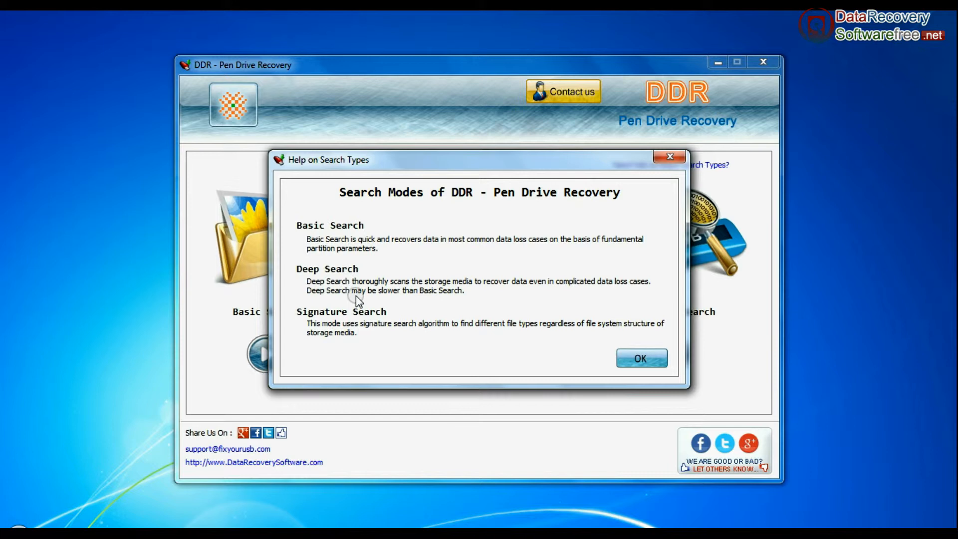
mouse_move(307, 336)
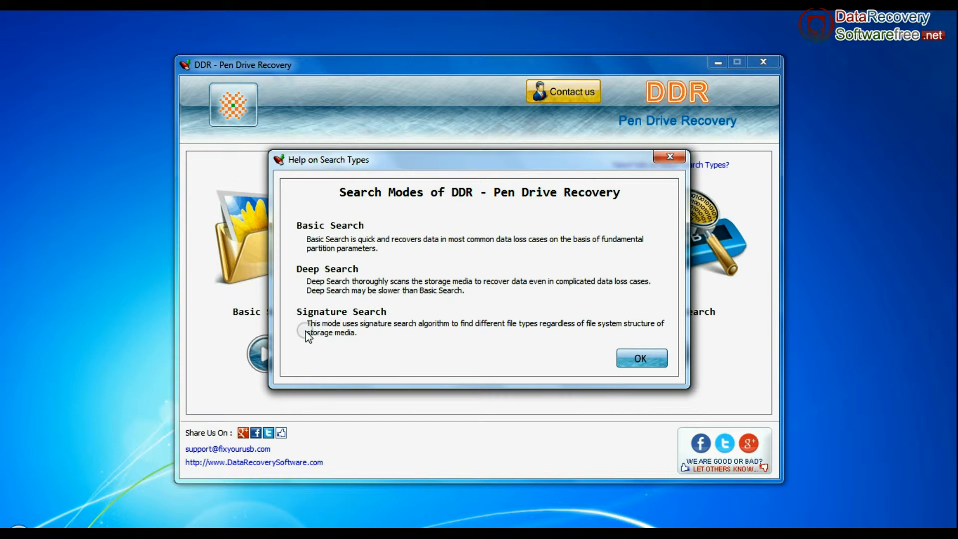
mouse_move(651, 339)
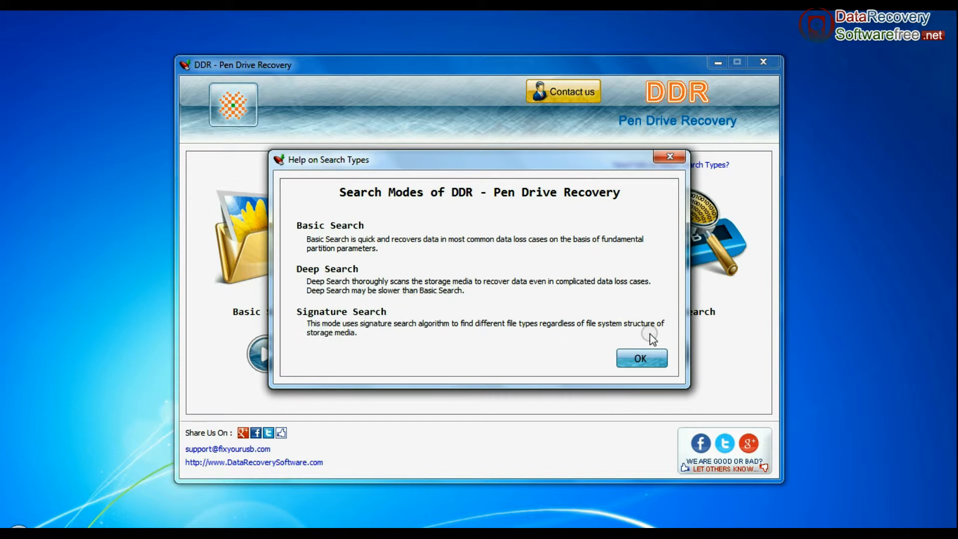
mouse_move(304, 338)
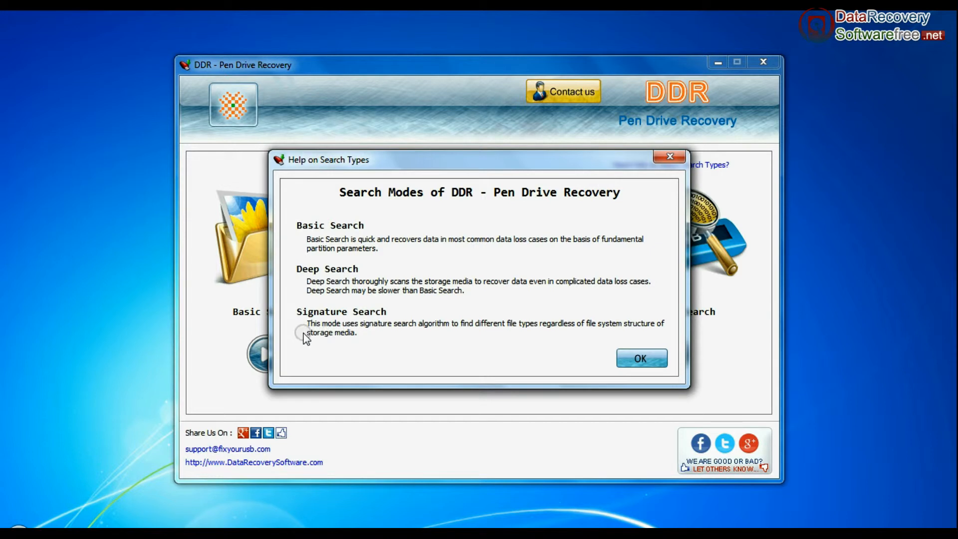
left_click(640, 358)
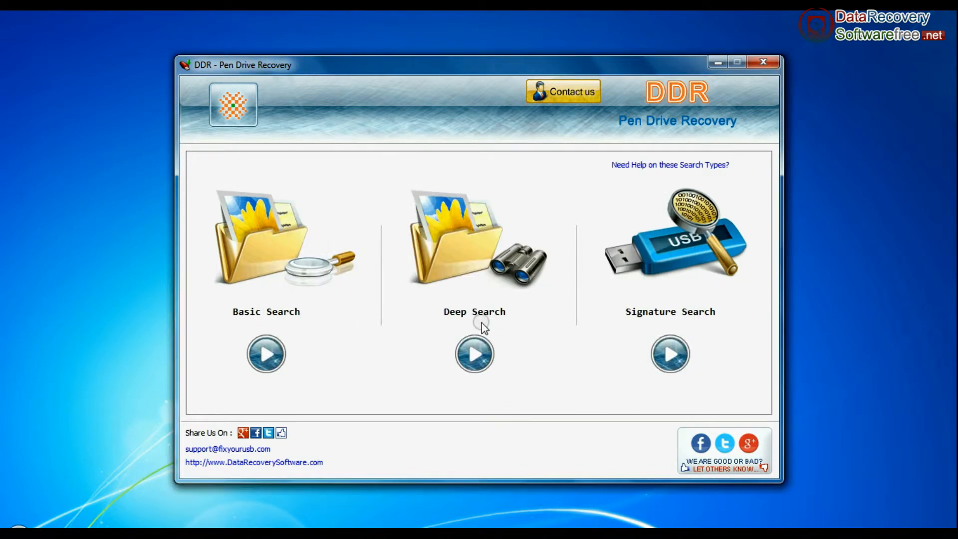
Step: Start Deep Search recovery and choose the whole Removable Media (Disk1) for scanning
left_click(473, 354)
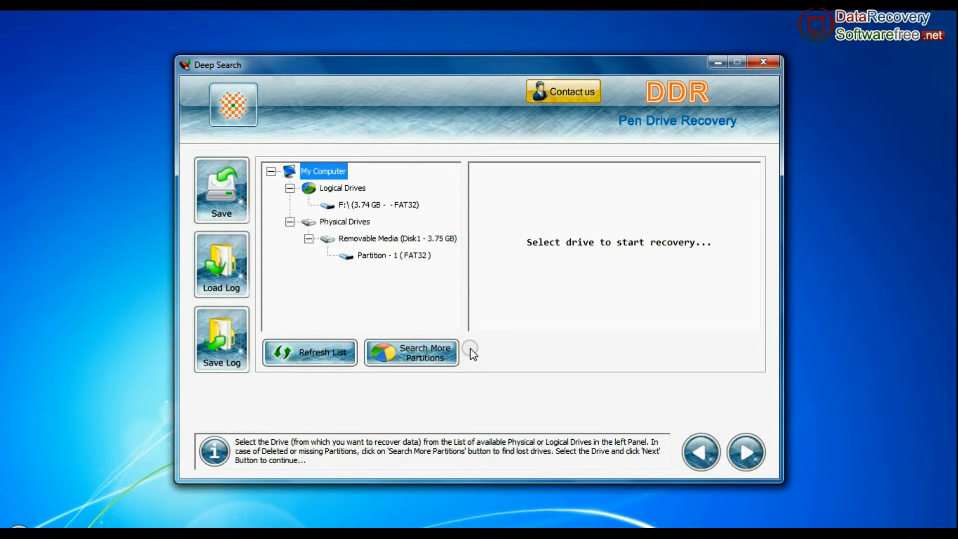
left_click(394, 254)
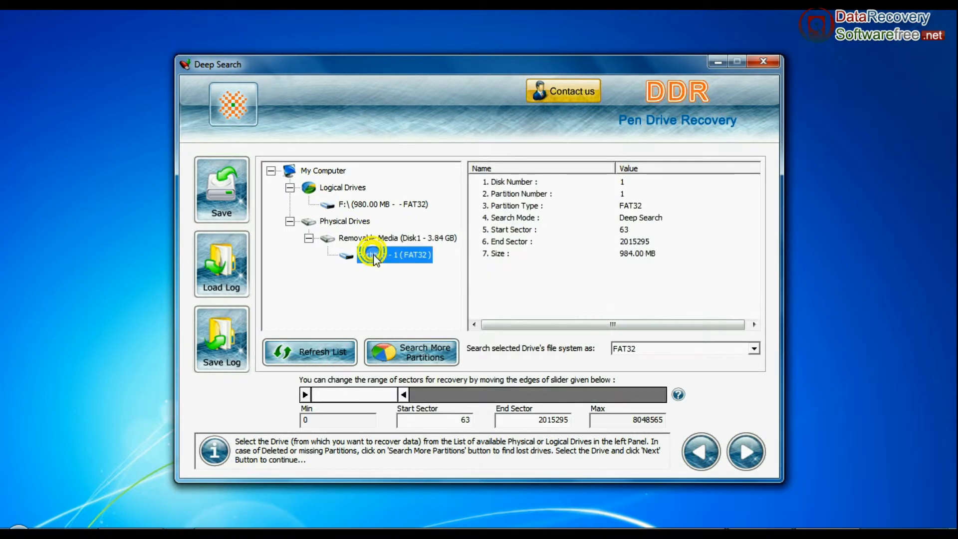
left_click(396, 238)
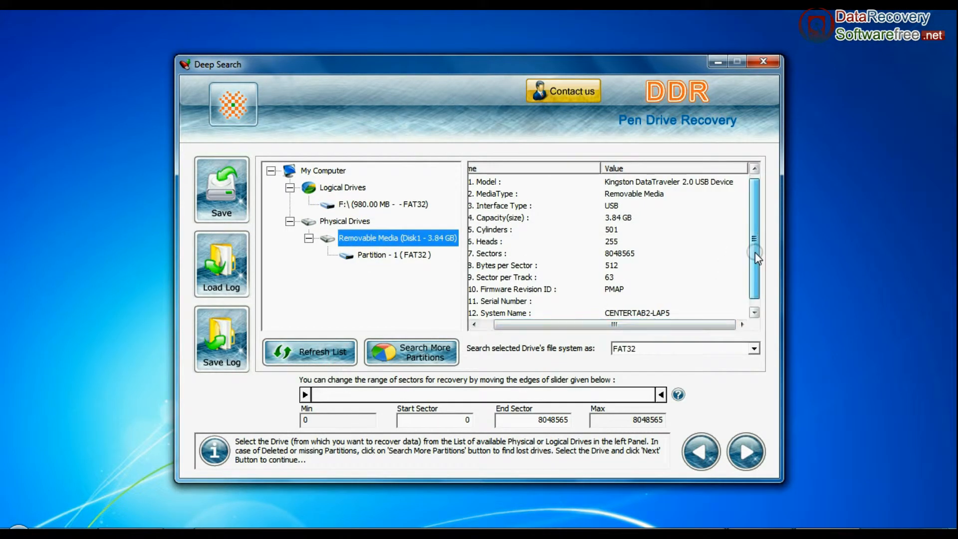
Step: Set the search file system to FAT32 and begin scanning the 3.84 GB disk
left_click(753, 348)
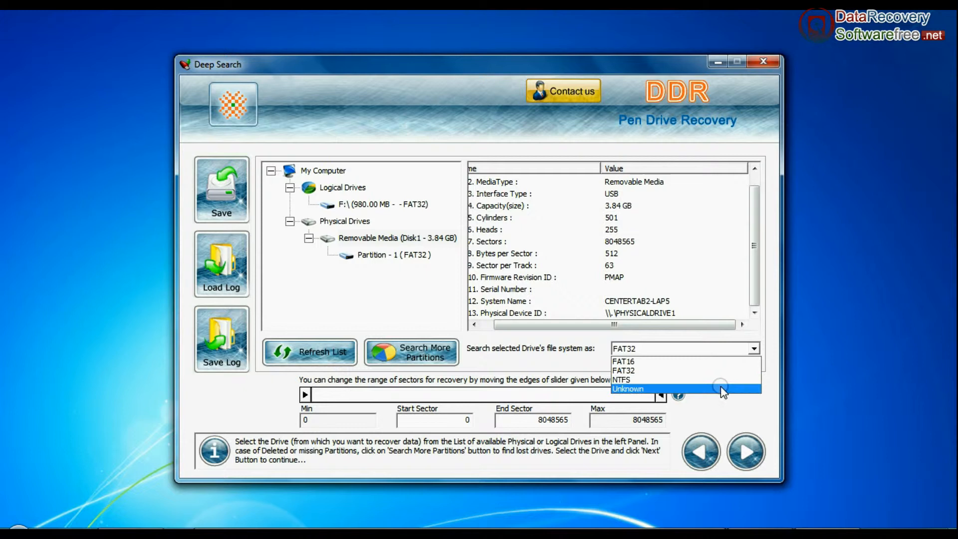
left_click(623, 370)
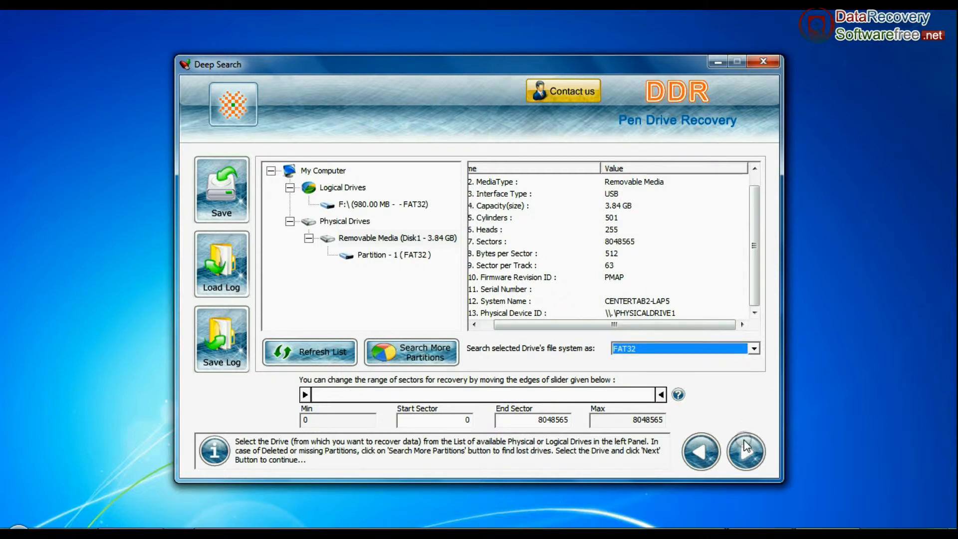
left_click(744, 451)
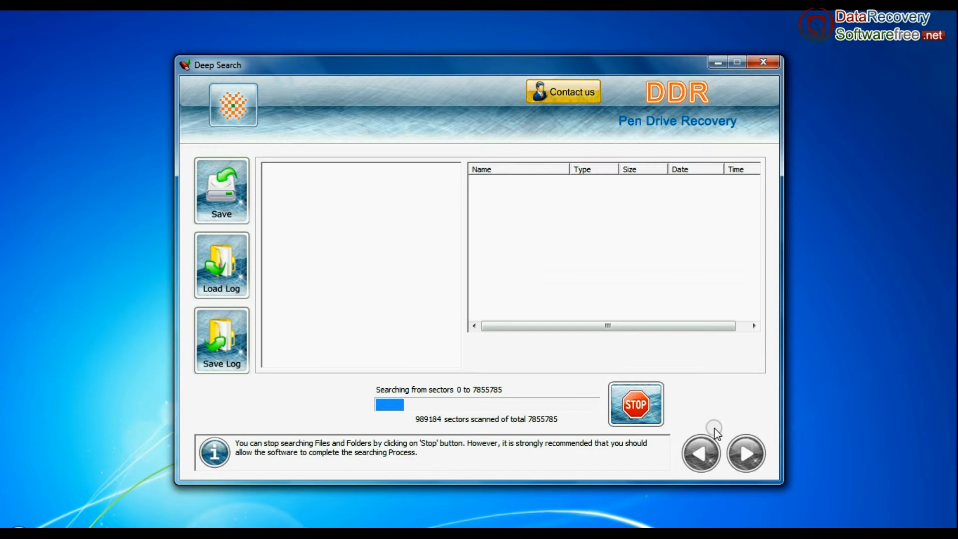
mouse_move(572, 85)
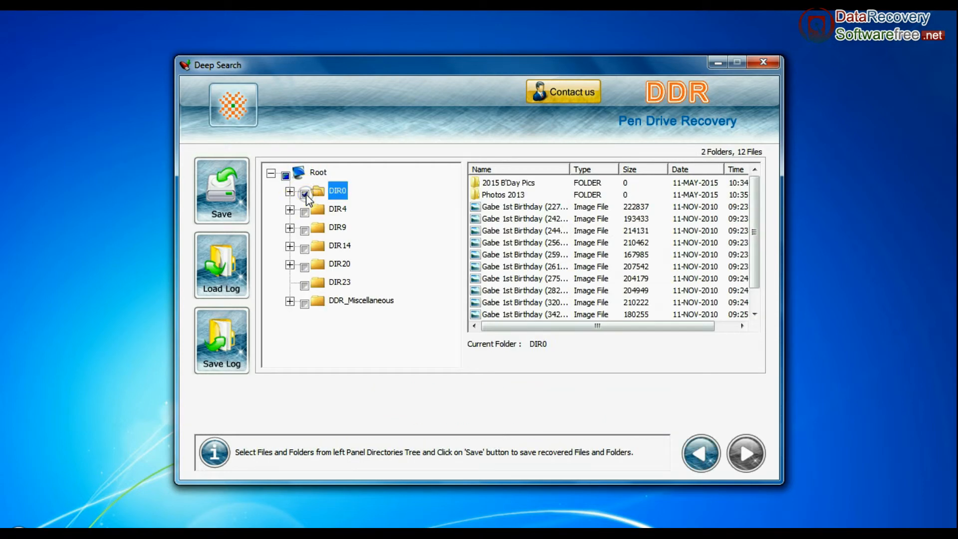
Step: Mark DIR0 and DIR4 for recovery and save them to D:\Data Recovery\Recovered Data
left_click(305, 191)
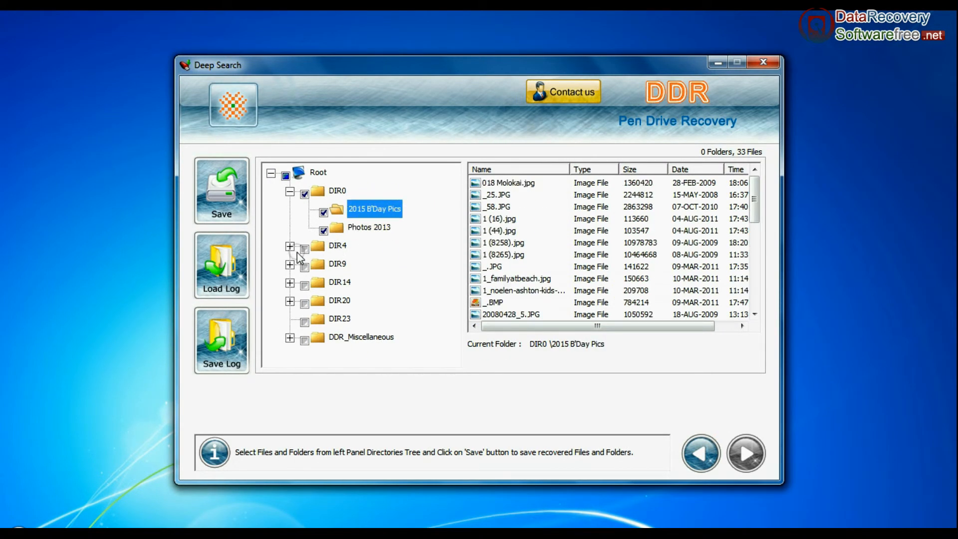
left_click(289, 246)
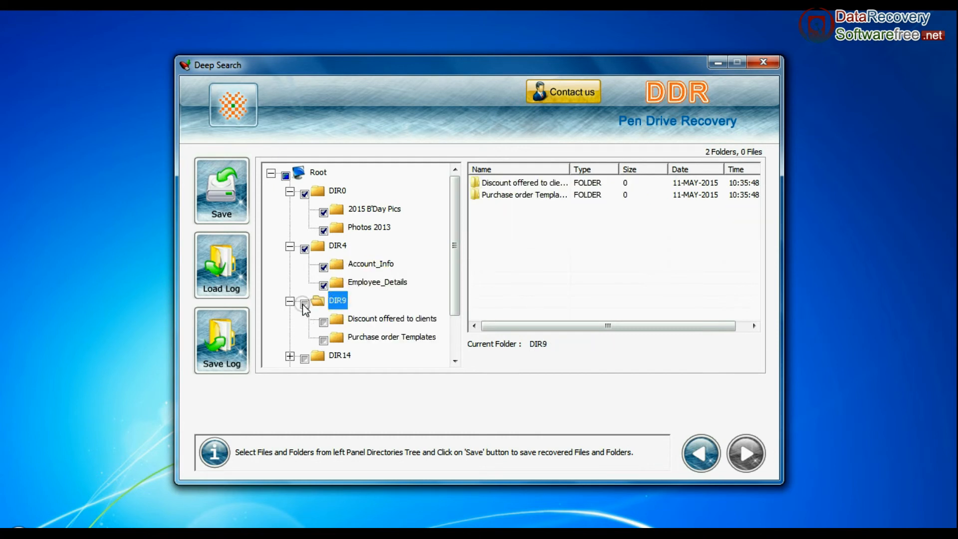
left_click(221, 190)
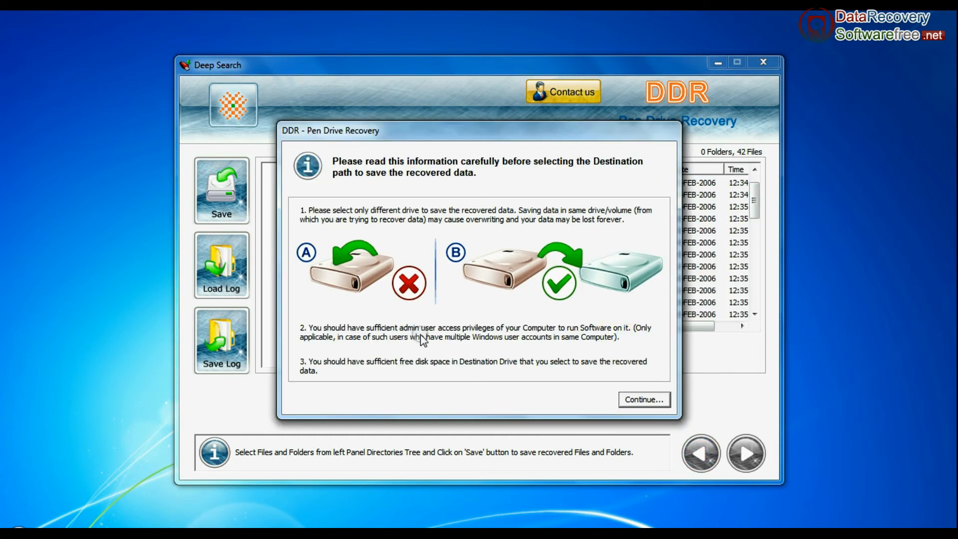
left_click(643, 399)
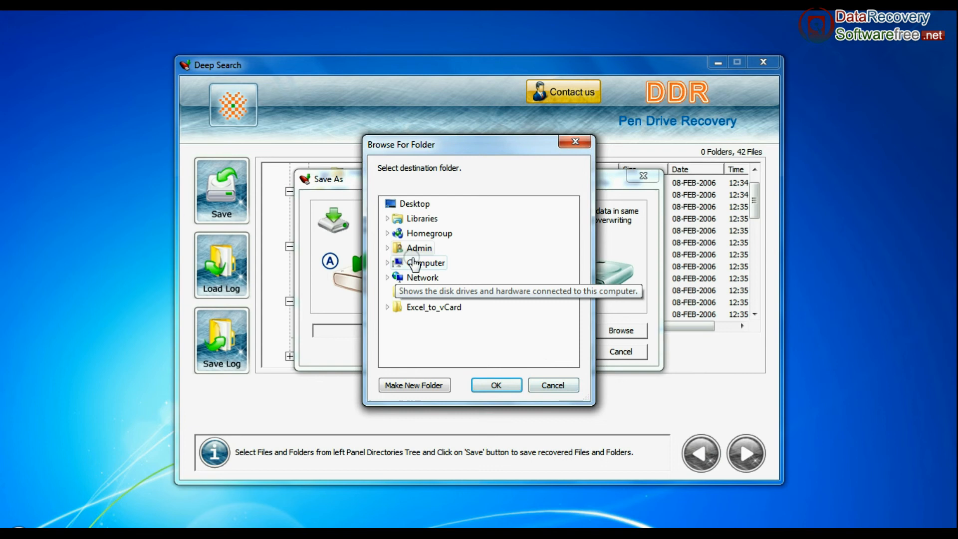
left_click(495, 385)
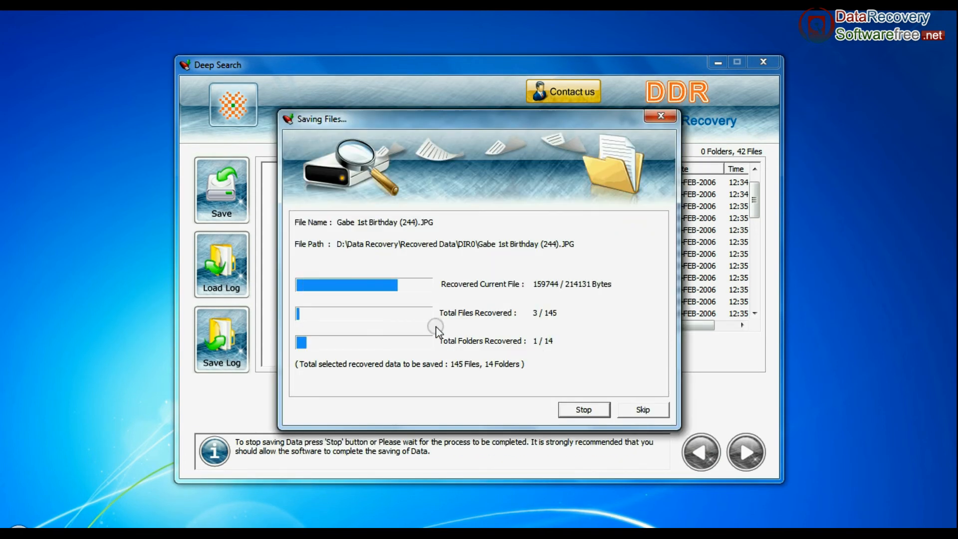